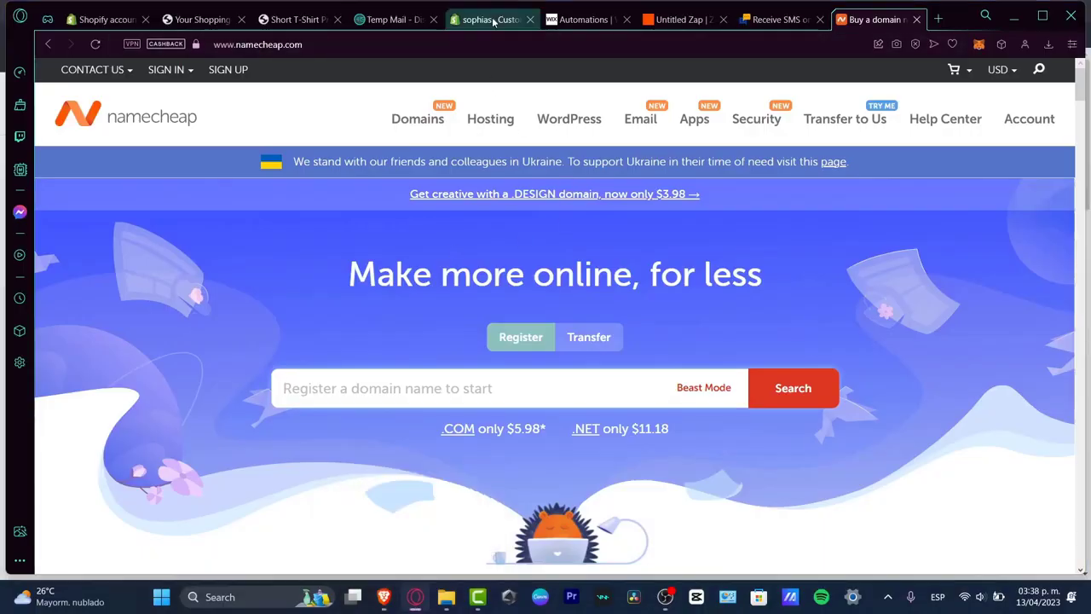
- Switch to the Shopify admin and open the store Settings page
left_click(486, 19)
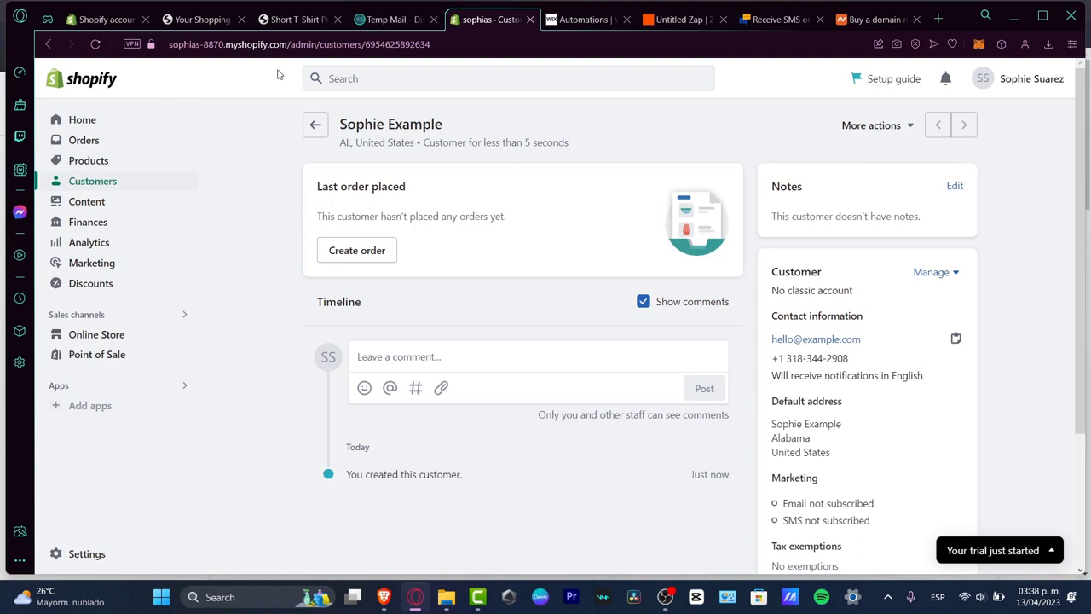
left_click(85, 553)
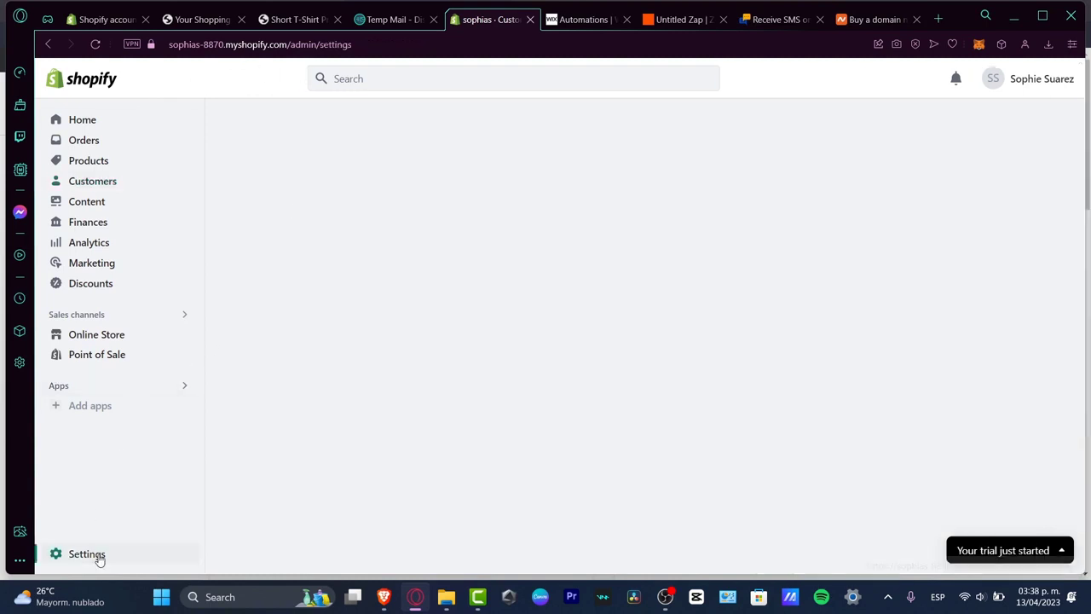
left_click(86, 553)
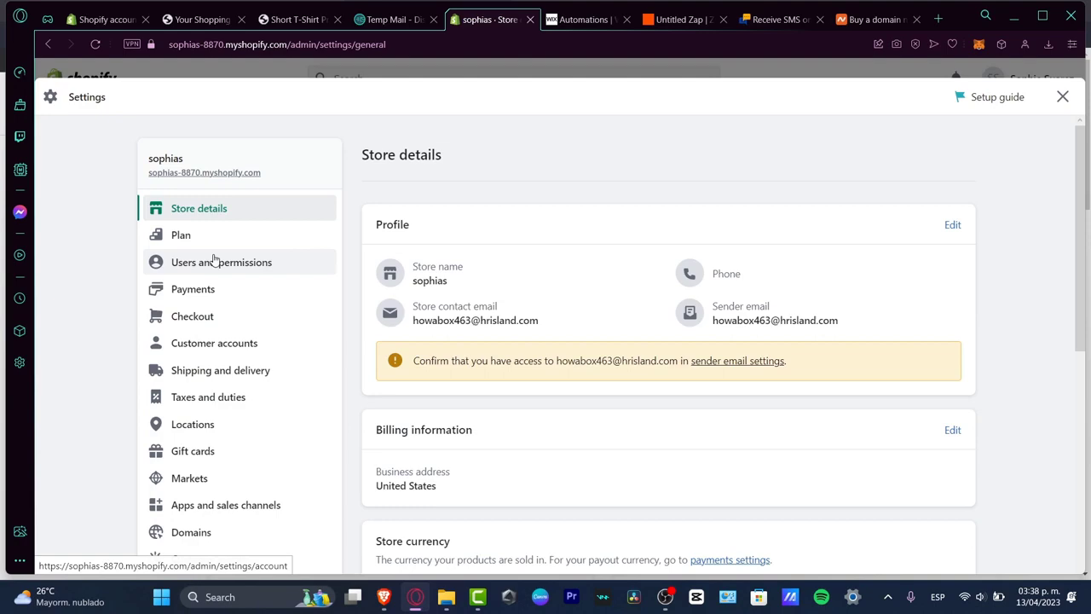
scroll("down", 3)
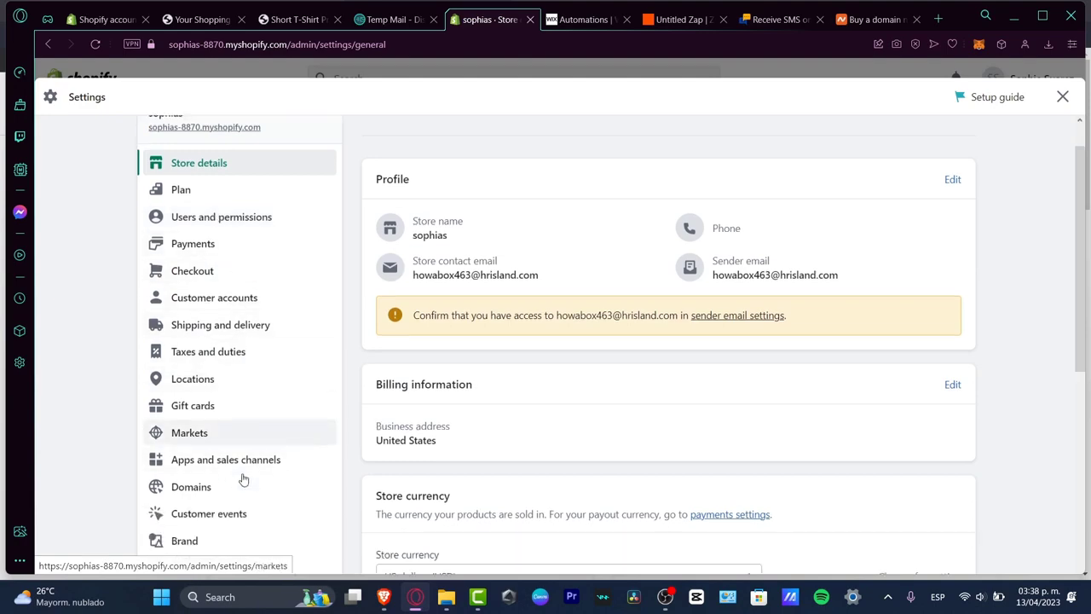
- Open the Domains section of the store settings
left_click(191, 486)
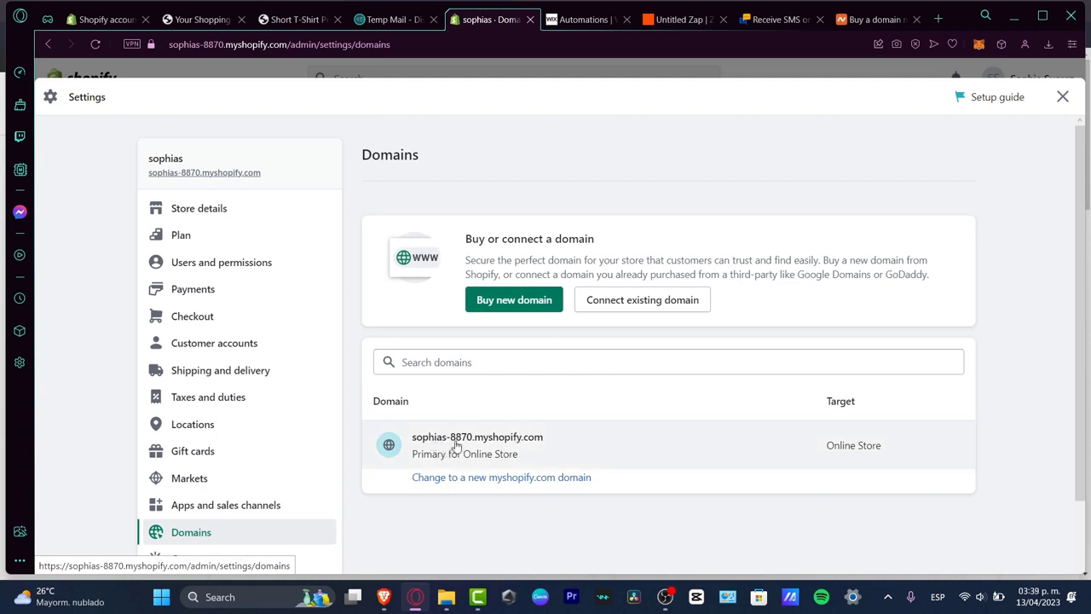
mouse_move(555, 446)
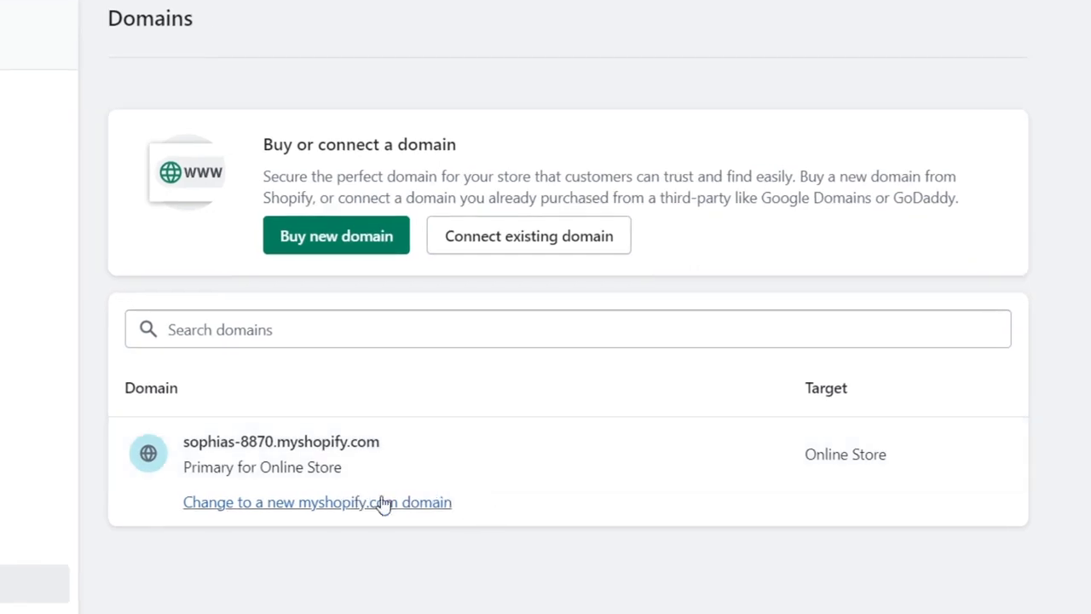
mouse_move(390, 508)
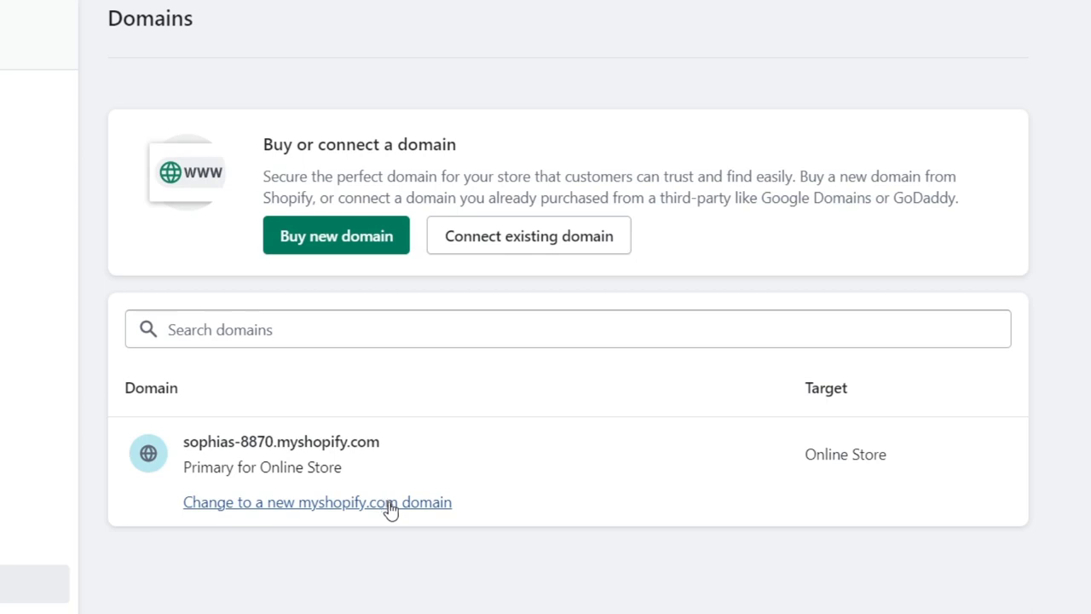
mouse_move(529, 235)
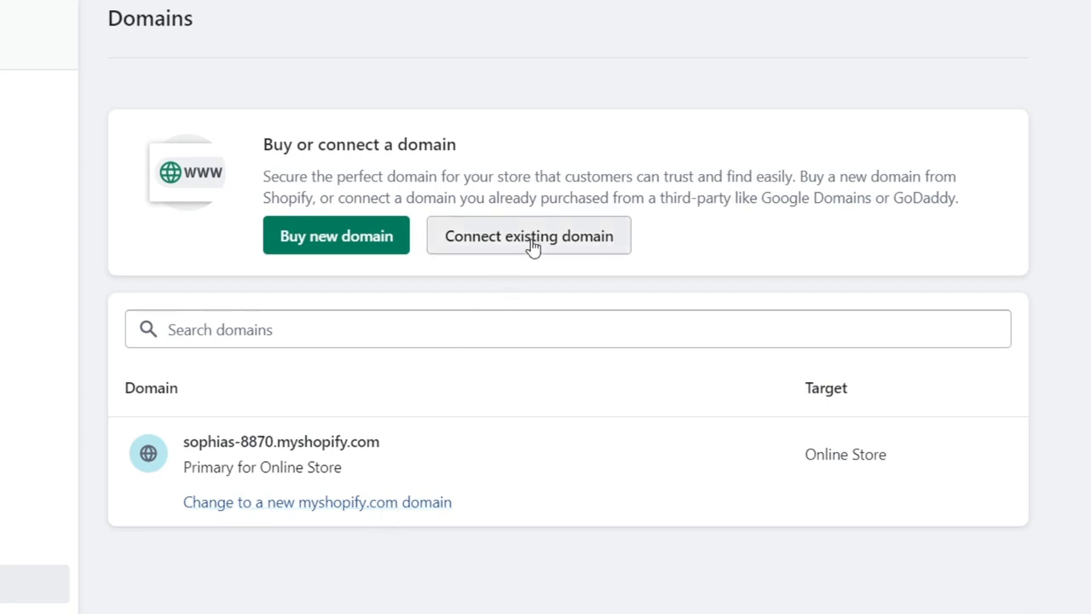
- Start connecting an existing domain to the store
left_click(528, 235)
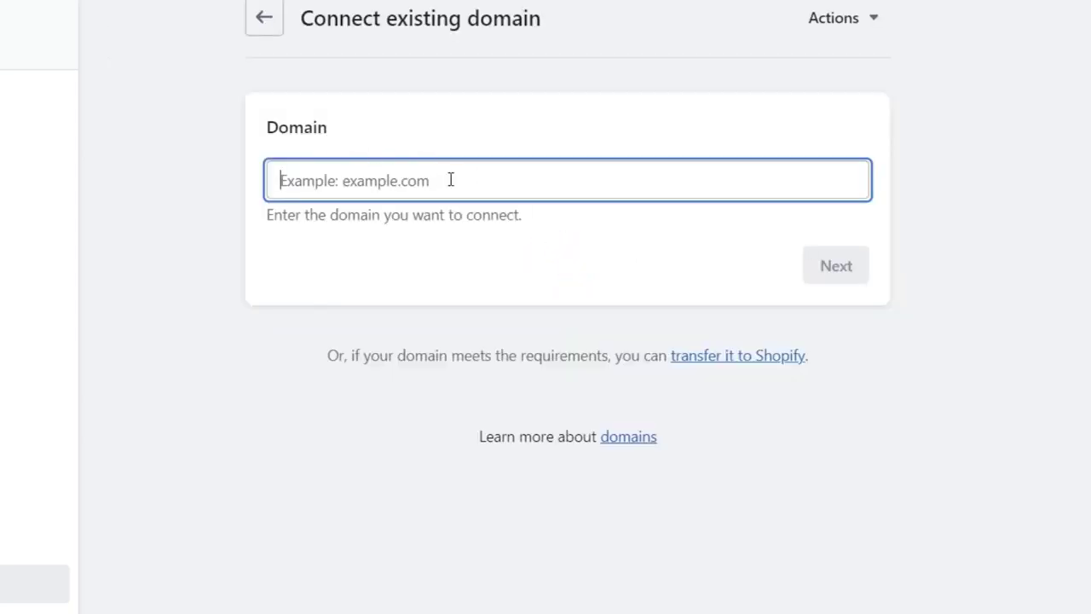
mouse_move(401, 174)
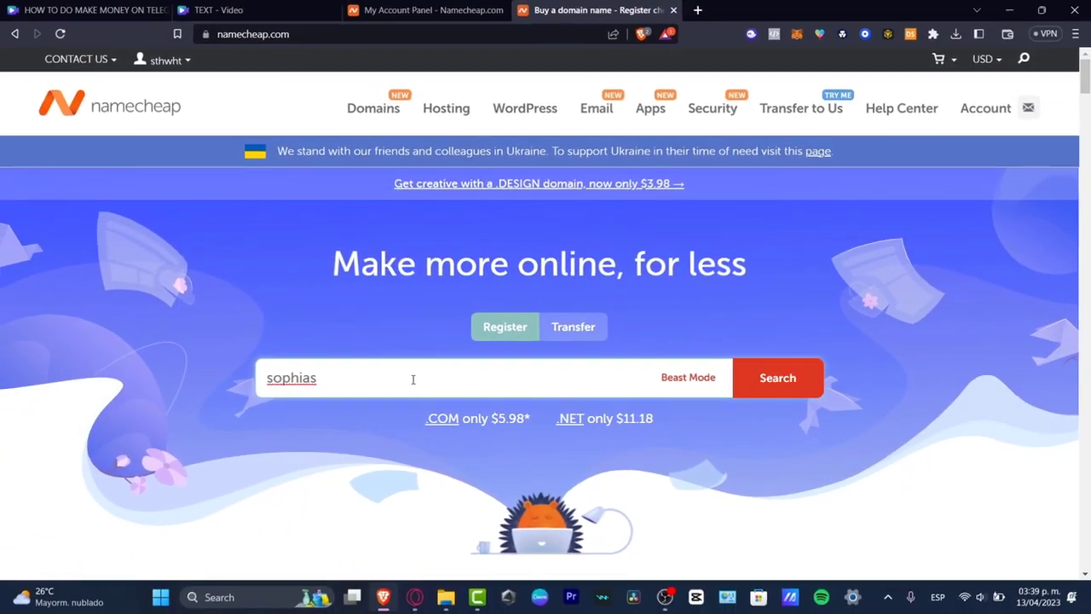
- Search Namecheap for domains matching 'sophias' and review the results including sophias.lat at $1.80/yr
left_click(777, 379)
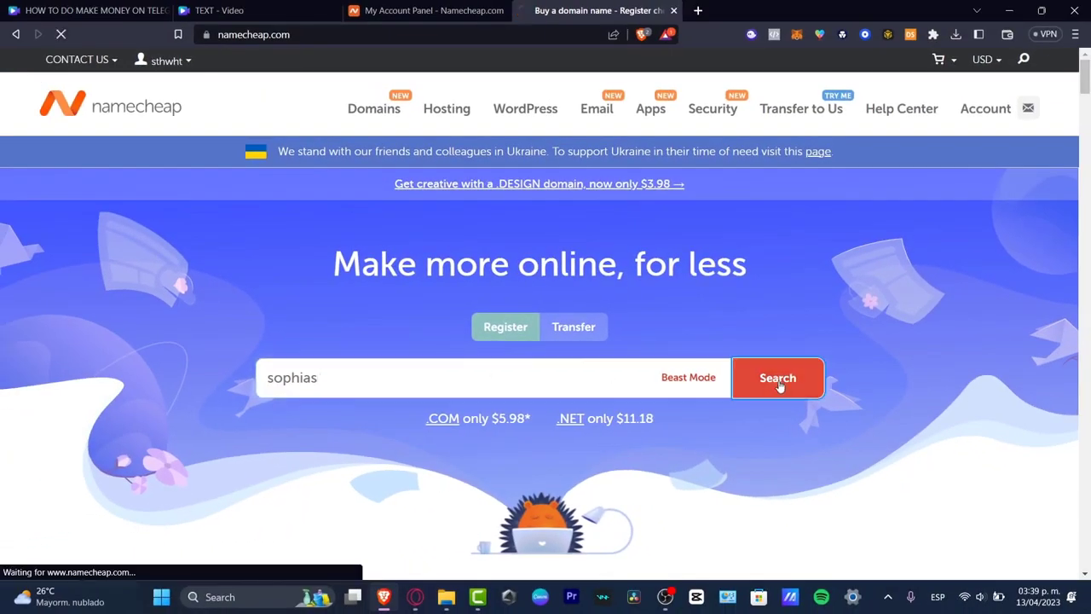
left_click(777, 378)
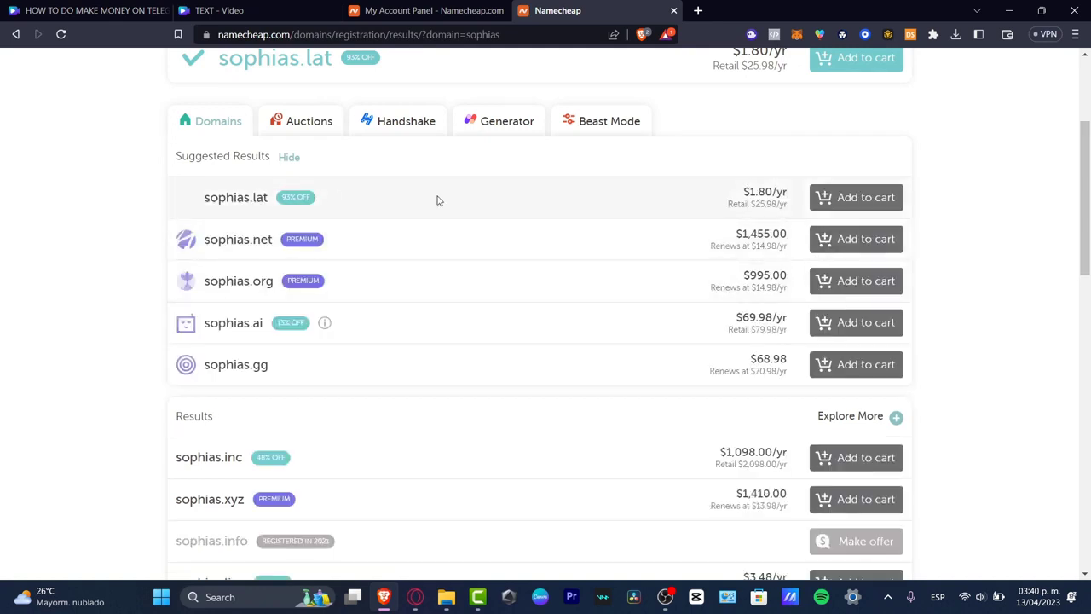
double_click(764, 191)
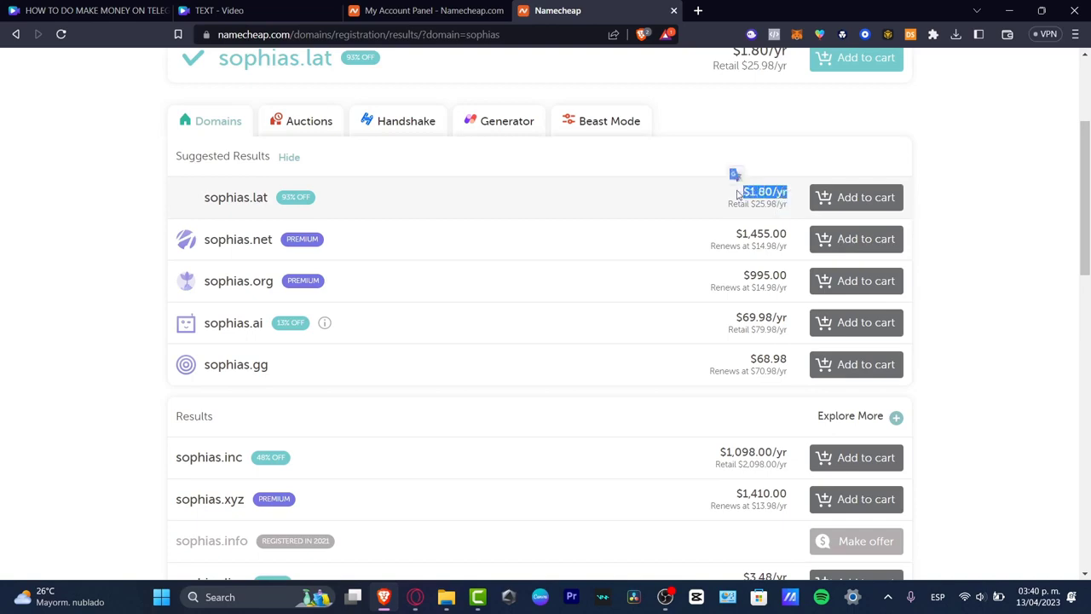
mouse_move(572, 235)
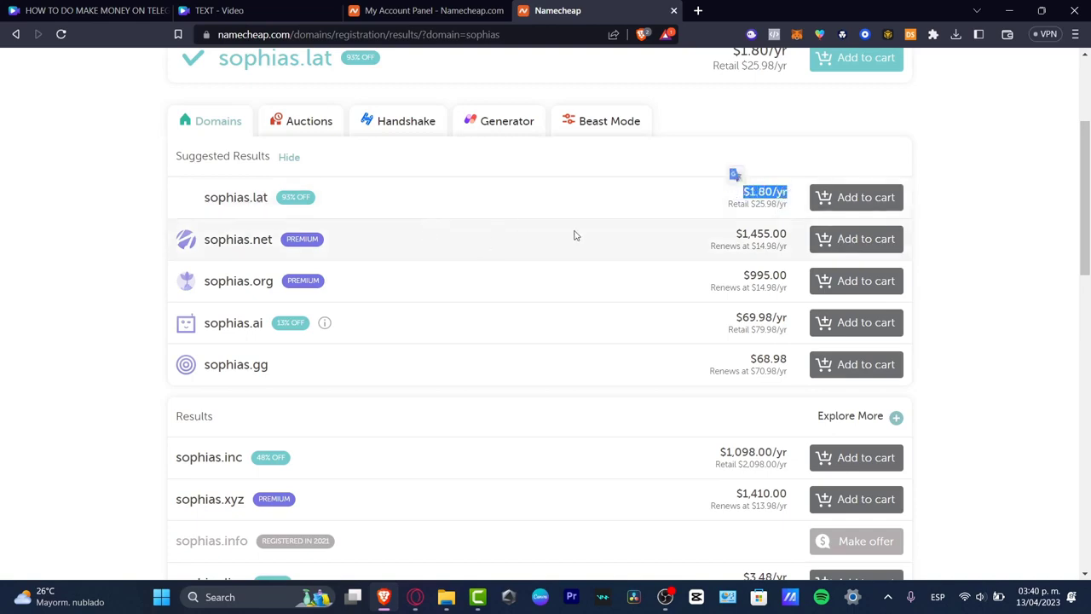
scroll("up", 3)
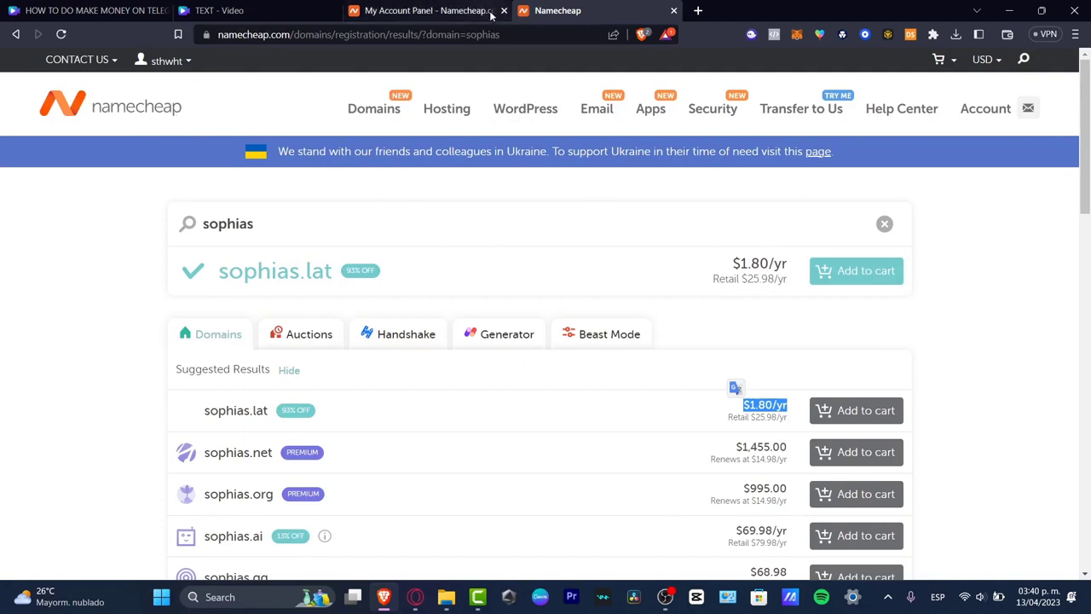
- In the Namecheap account dashboard, manage the pokeshop.click domain
left_click(426, 10)
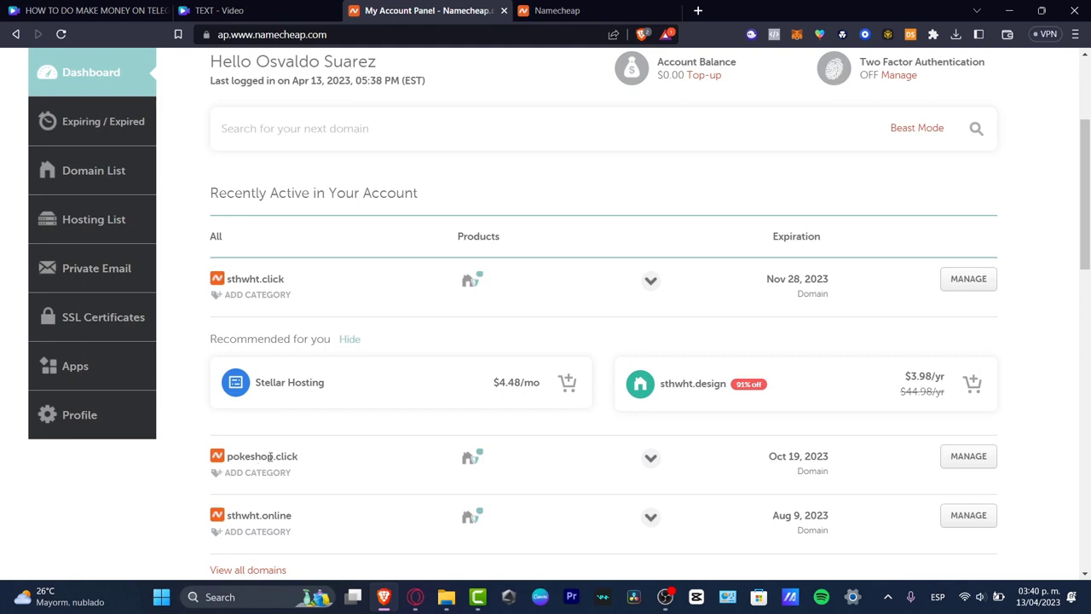
left_click(969, 457)
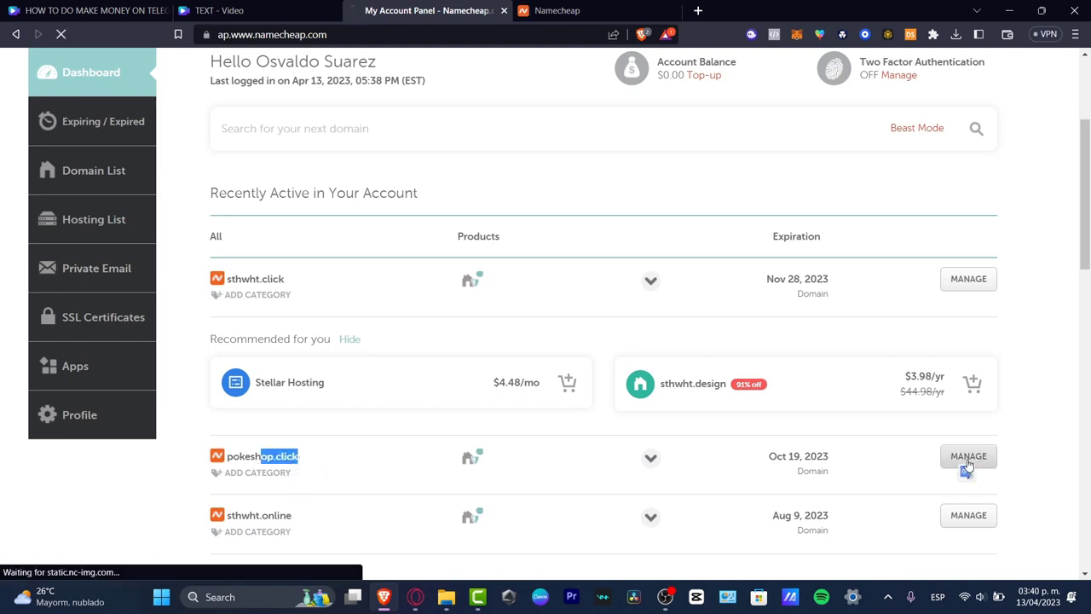
left_click(969, 457)
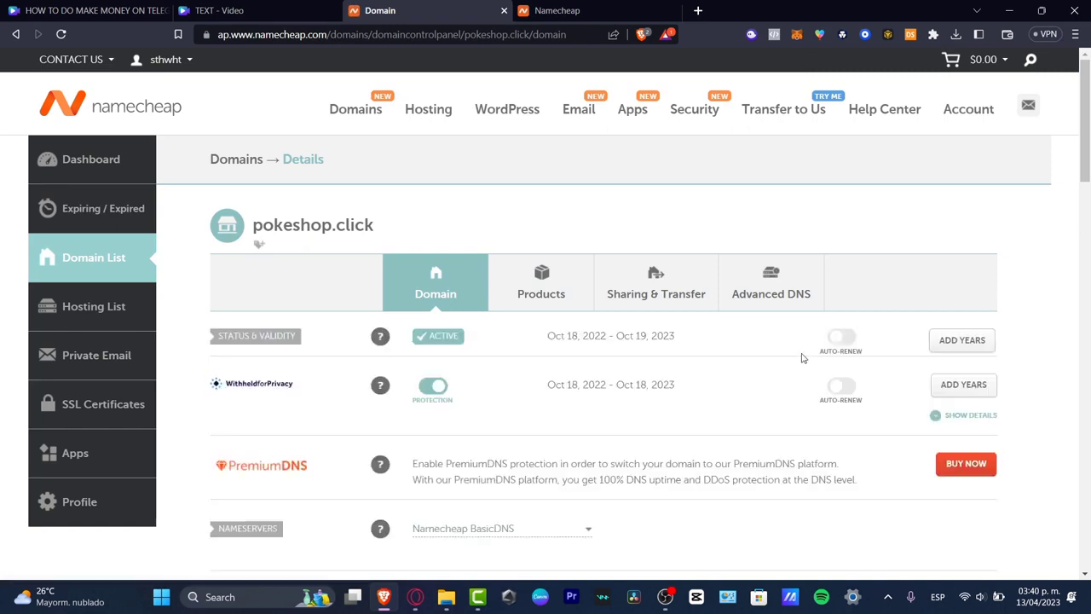
left_click(771, 294)
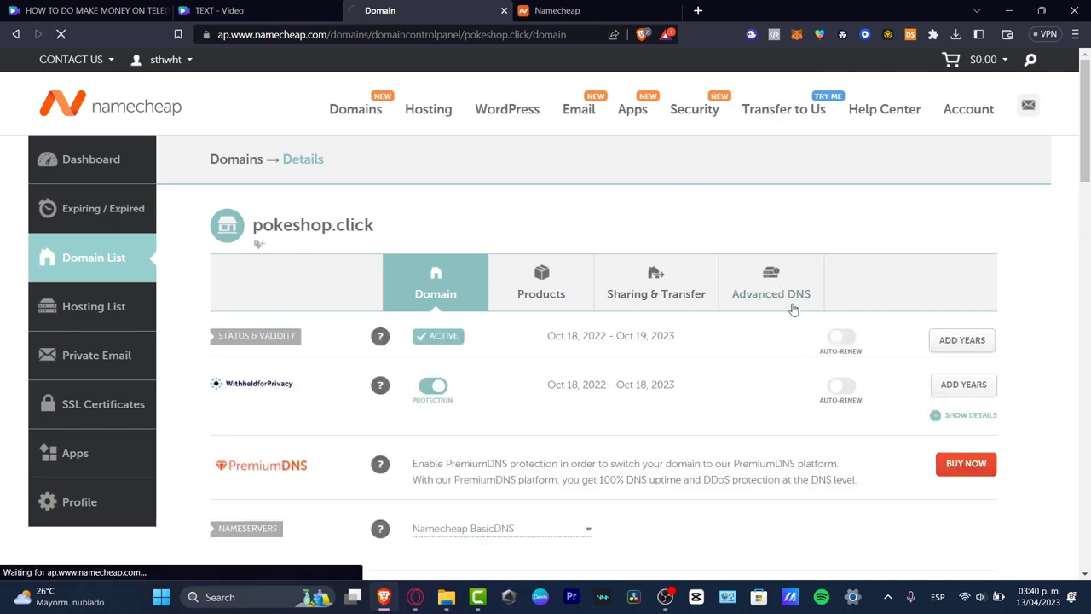
- Review the Advanced DNS host records for pokeshop.click and select the domain name
left_click(771, 283)
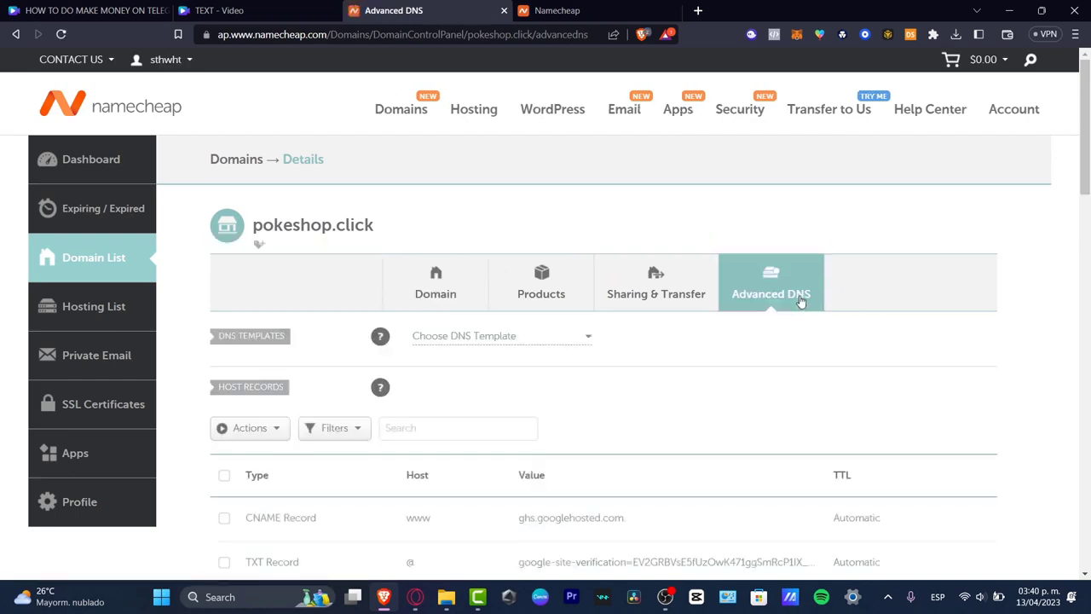
scroll("down", 3)
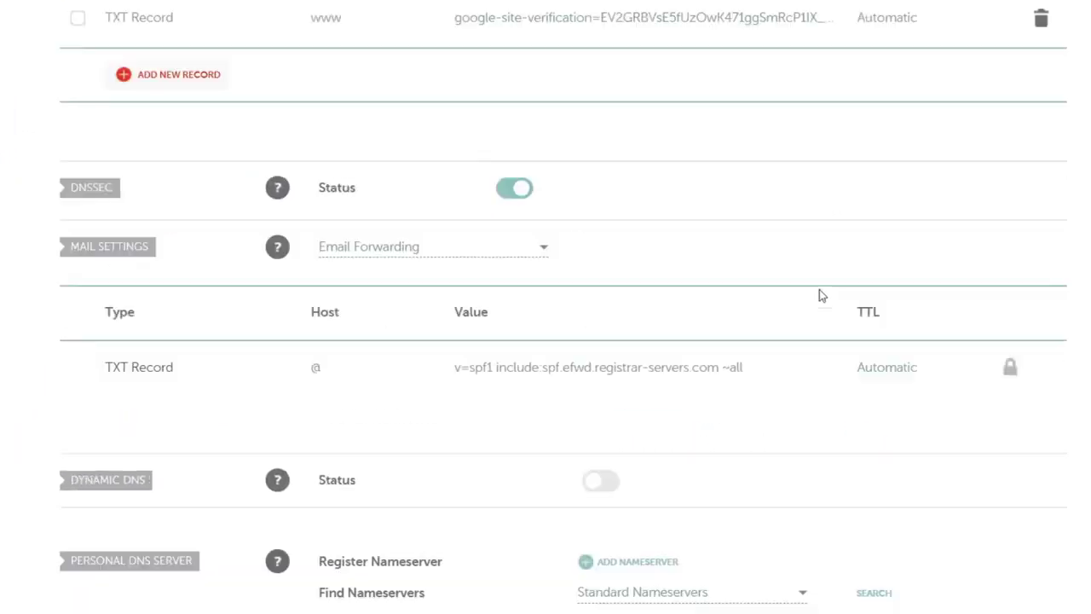
scroll("up", 3)
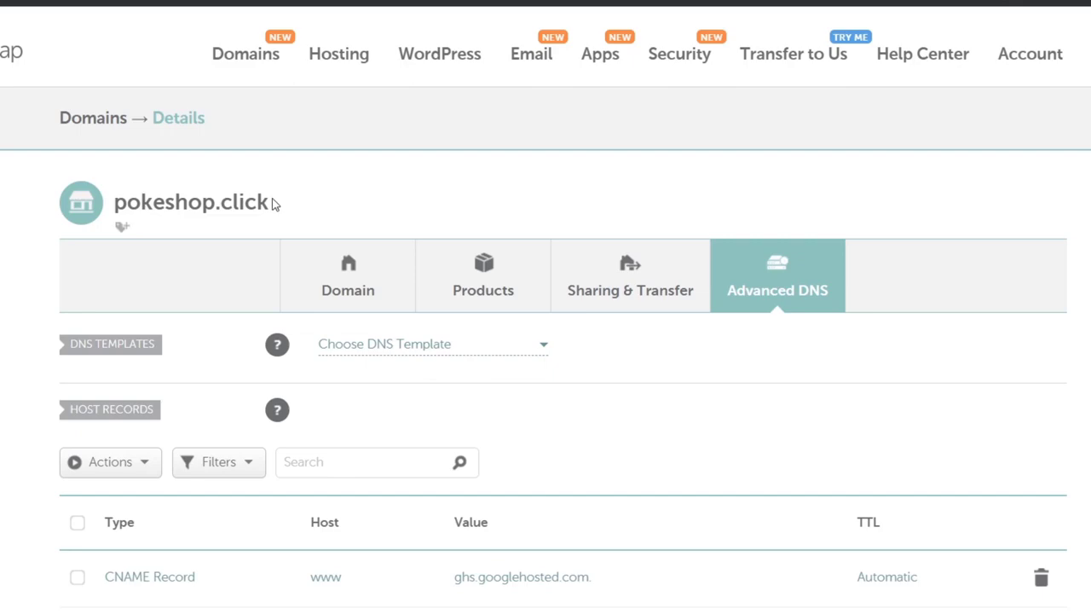
double_click(191, 202)
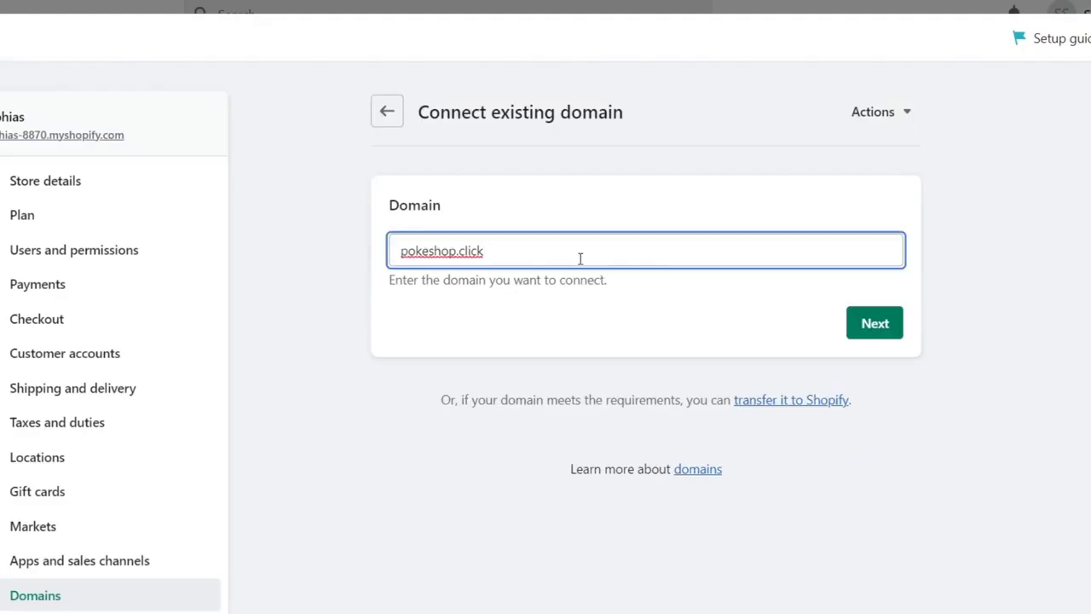
- In Shopify's connection details for pokeshop.click, copy the required A record value 23.227.38.65
left_click(873, 323)
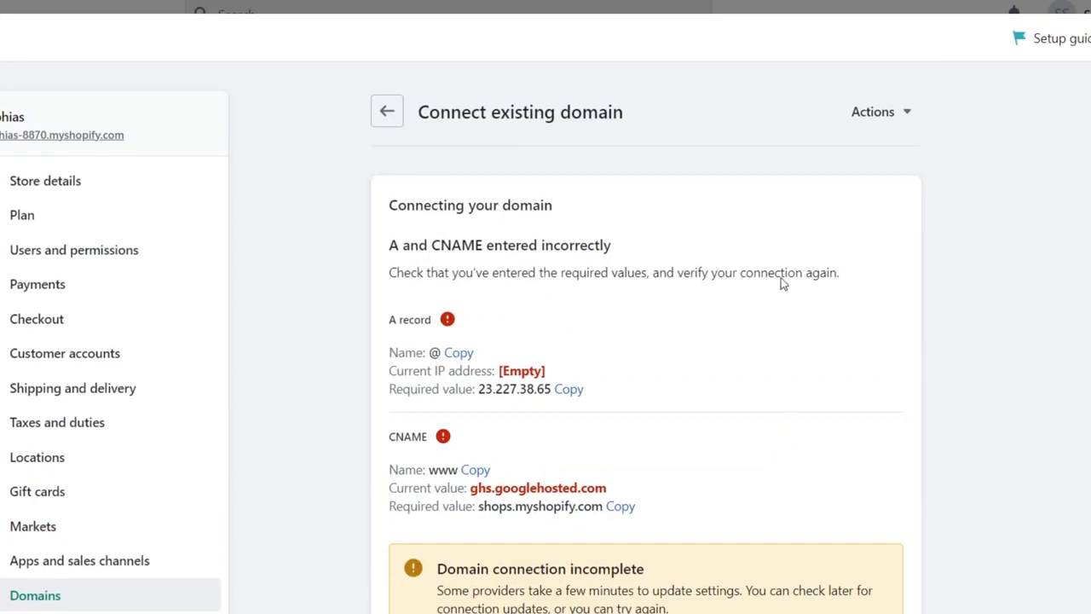
mouse_move(845, 233)
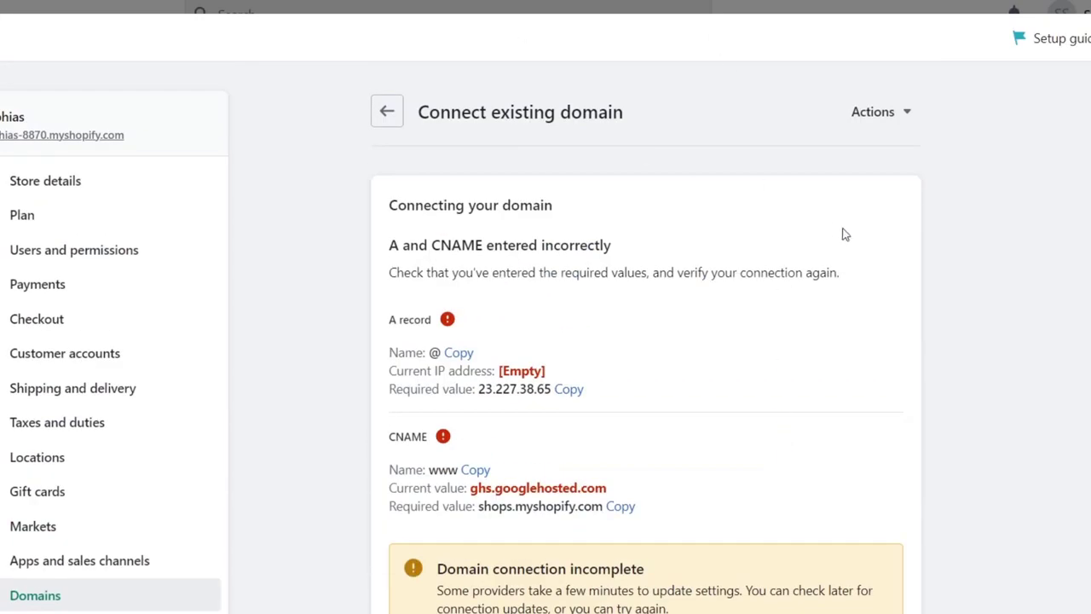
scroll("down", 3)
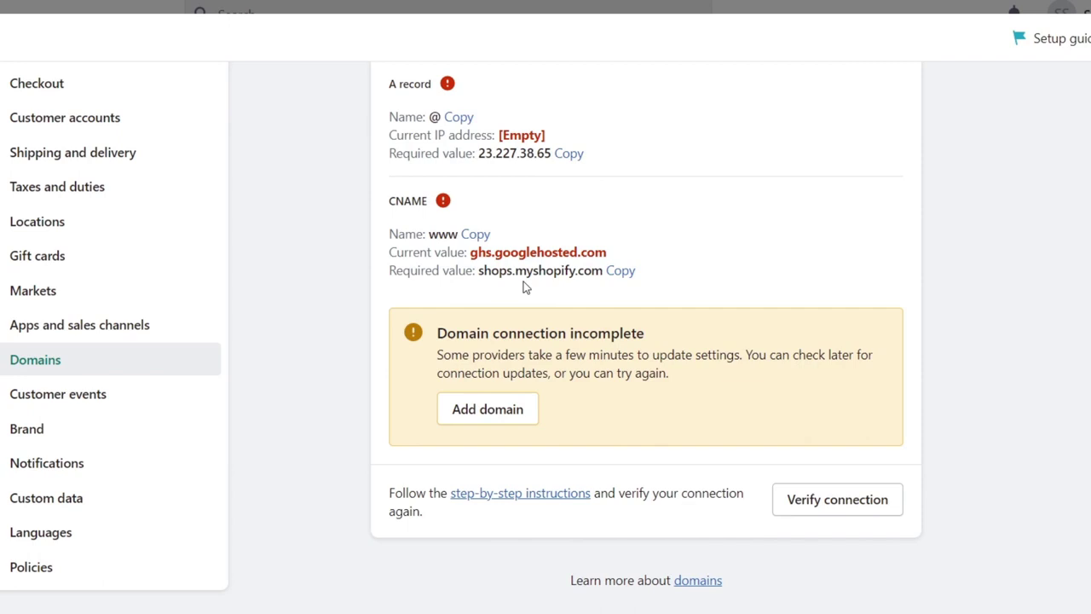
scroll("up", 3)
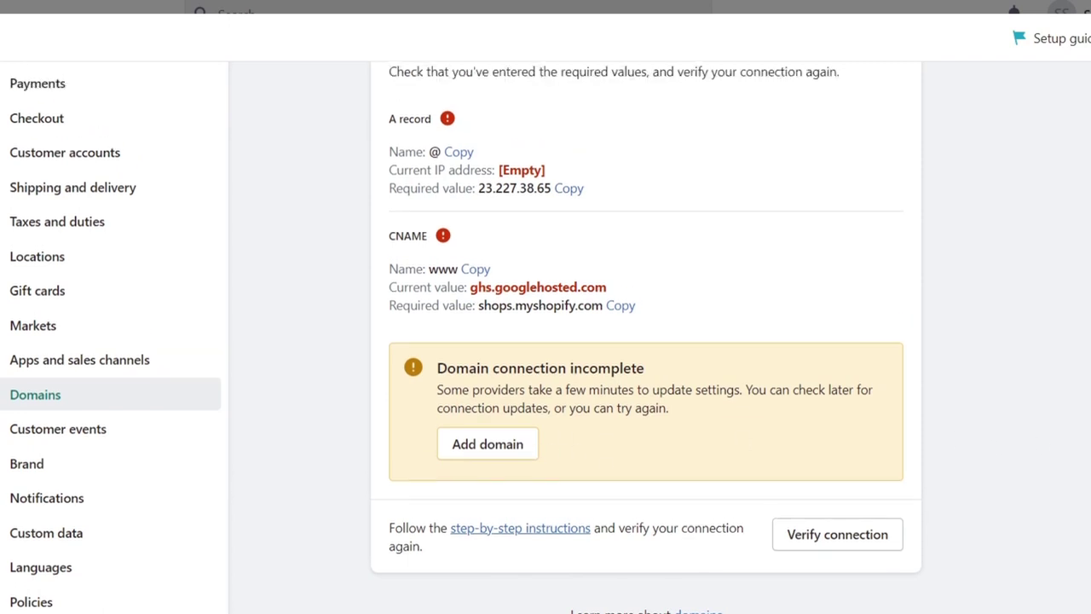
scroll("up", 3)
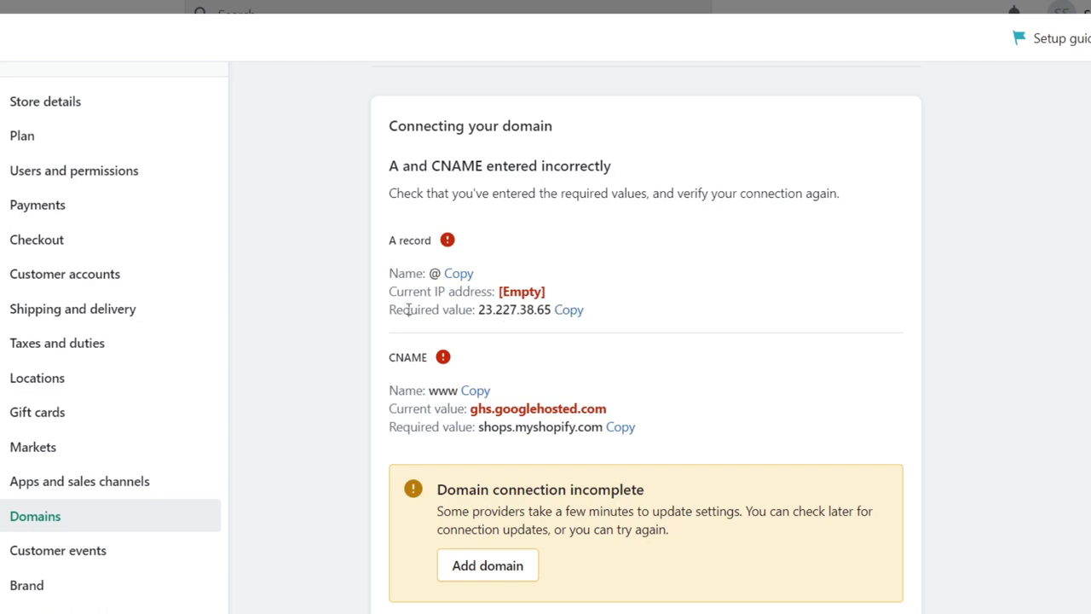
left_click(568, 310)
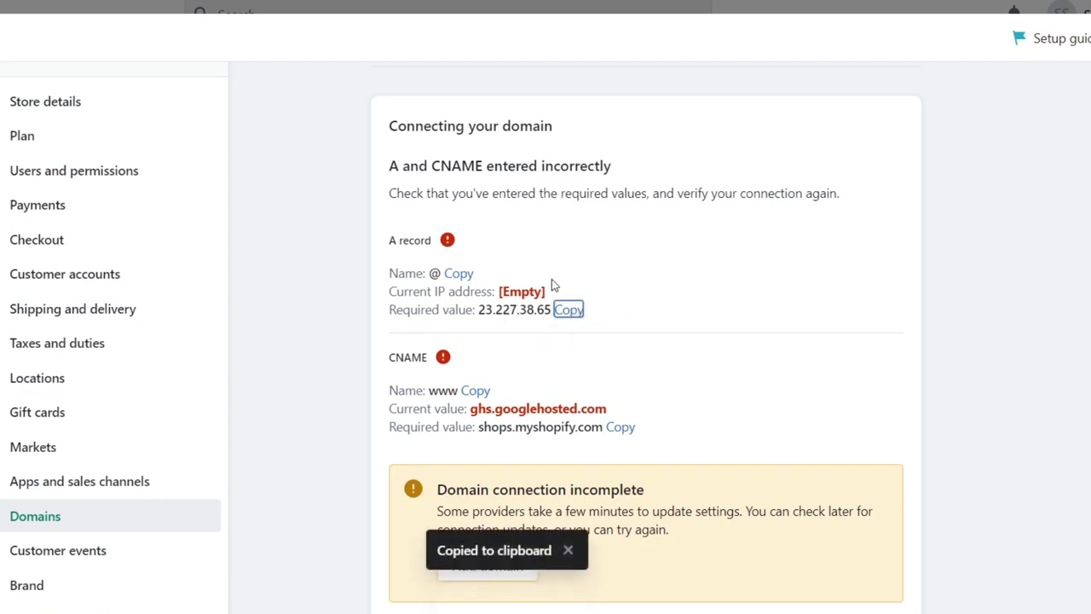
mouse_move(469, 174)
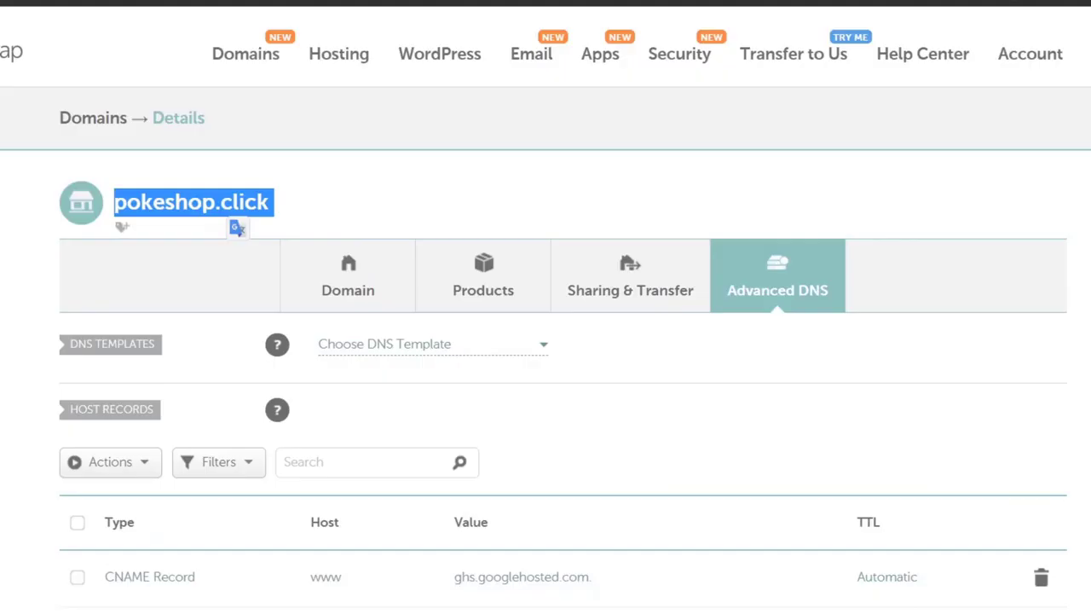
- Add a new A record in Namecheap with host @ and IP address 23.227.38.65
scroll("down", 3)
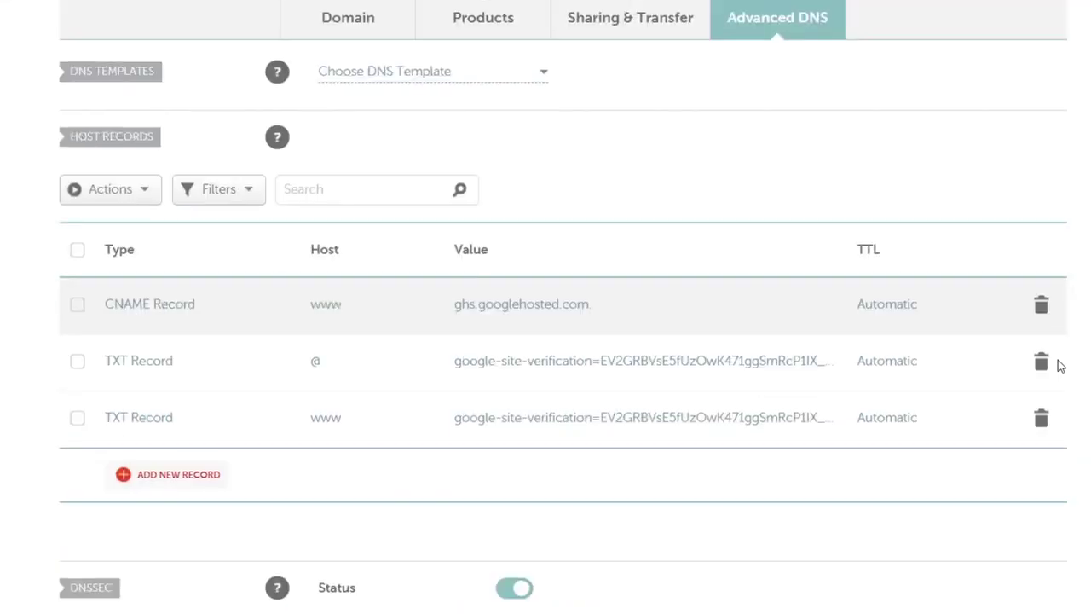
left_click(177, 474)
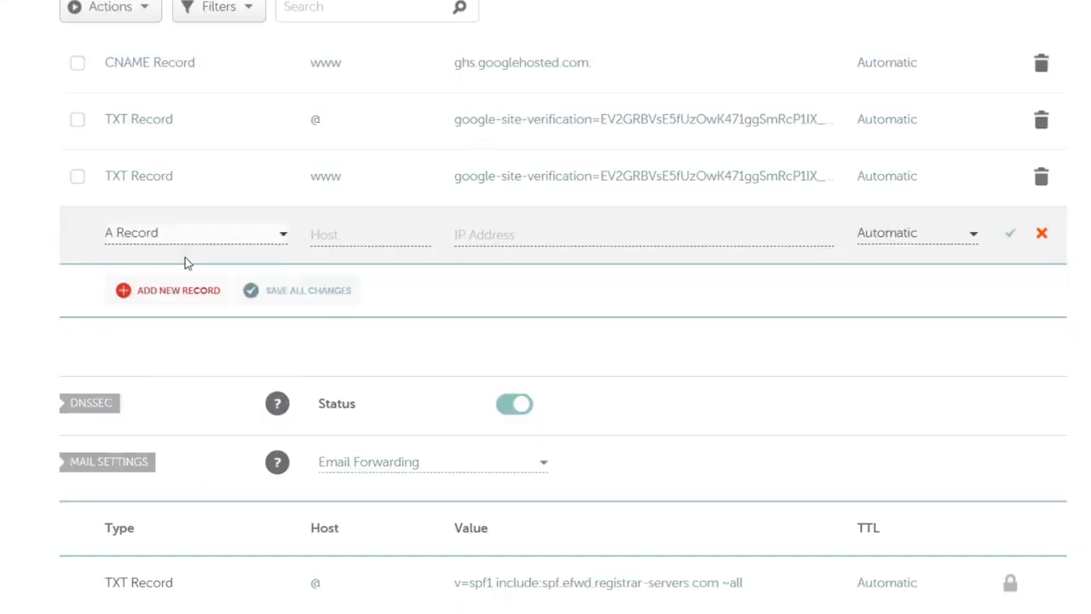
type("@")
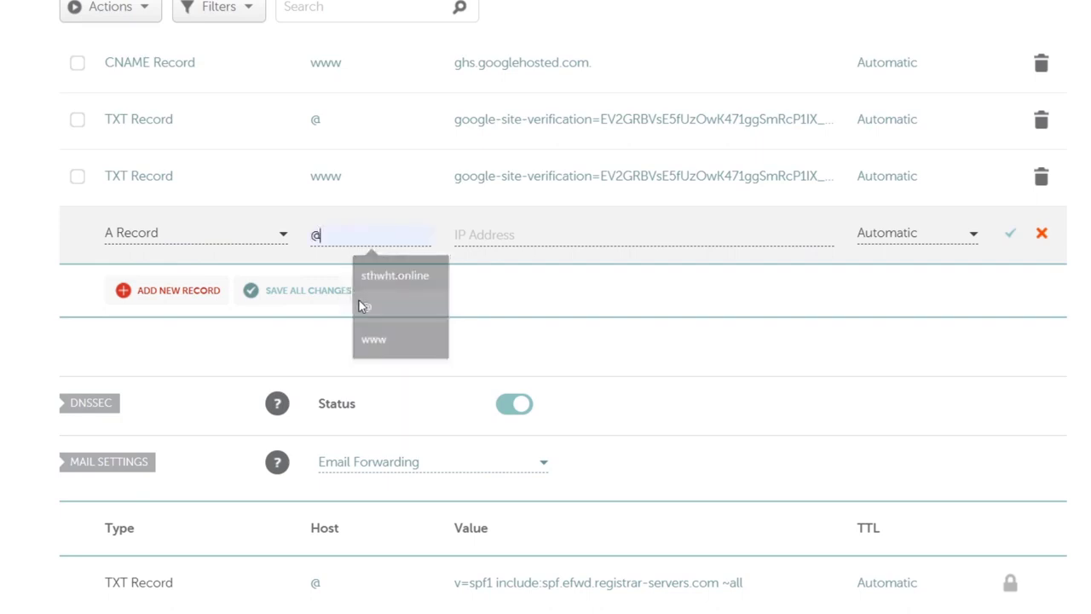
left_click(639, 235)
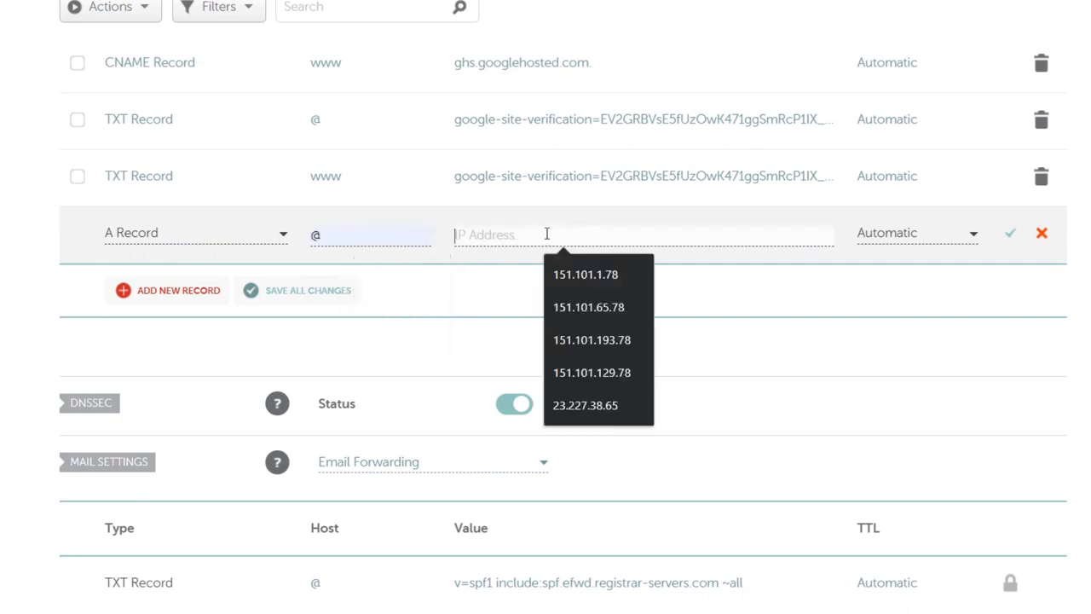
left_click(585, 406)
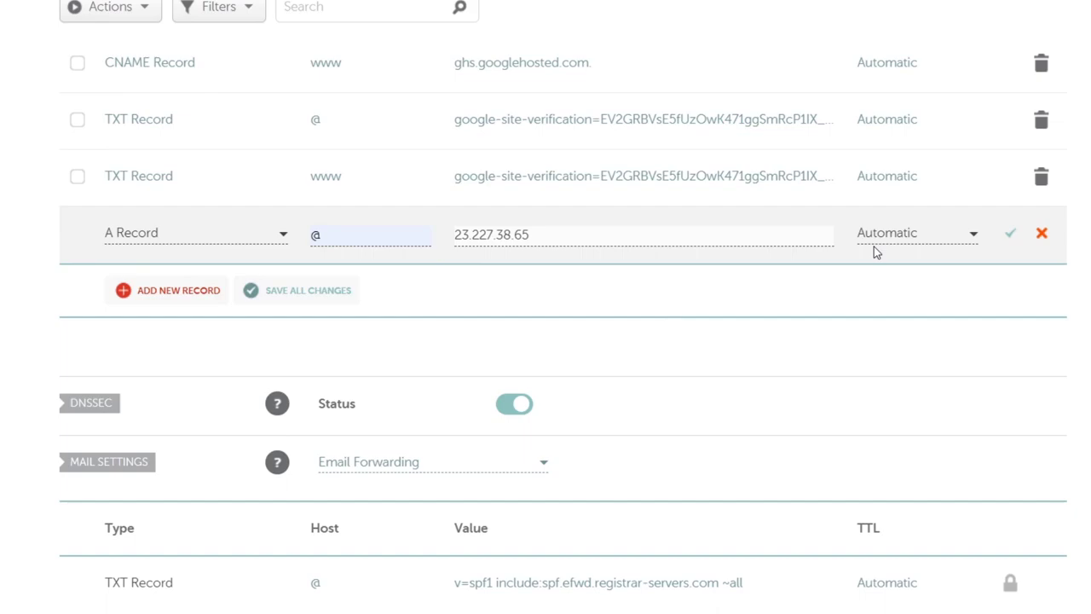
mouse_move(1011, 232)
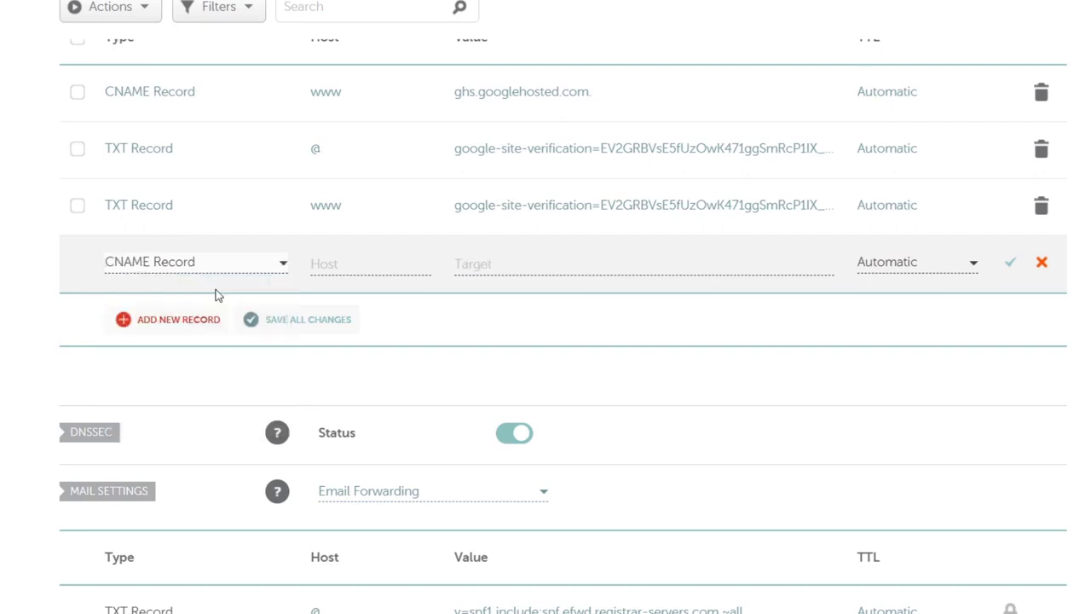
- Set the CNAME record to host www with target shops.myshopify.com
type("www")
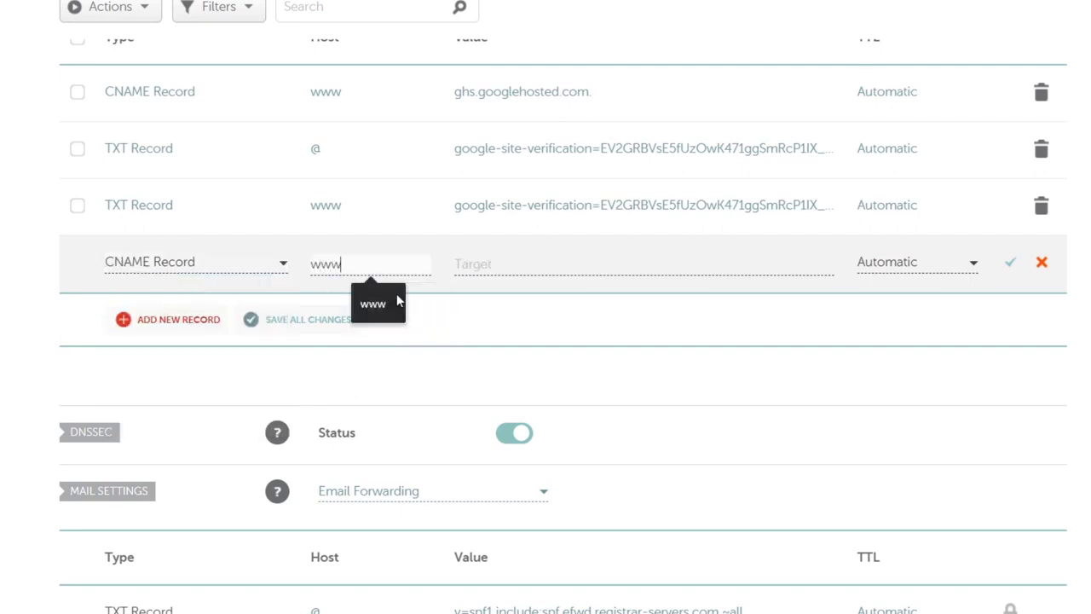
type("shops.myshopify.com")
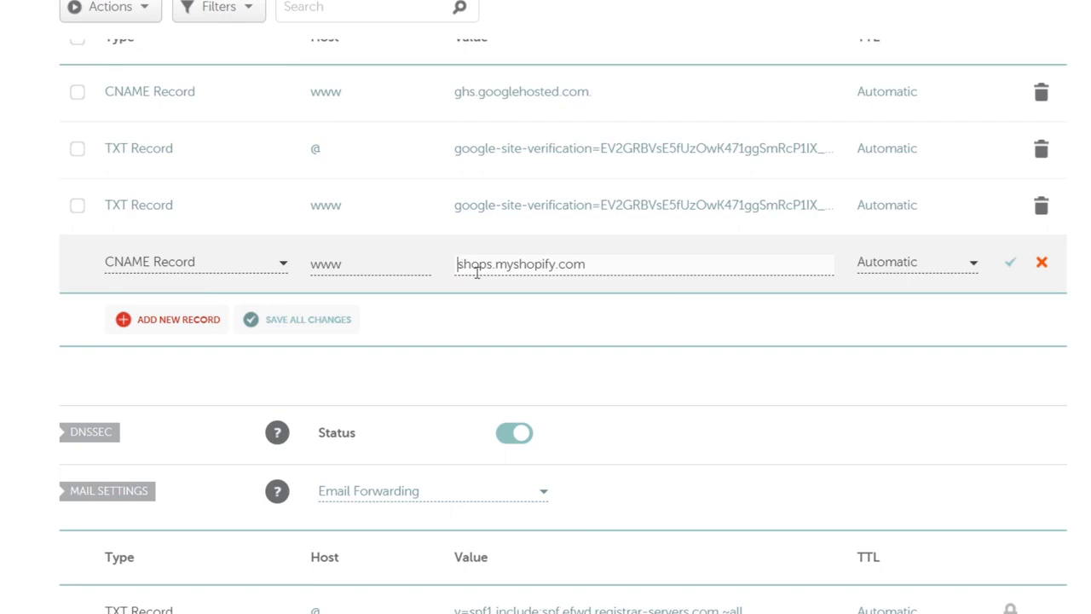
mouse_move(1009, 263)
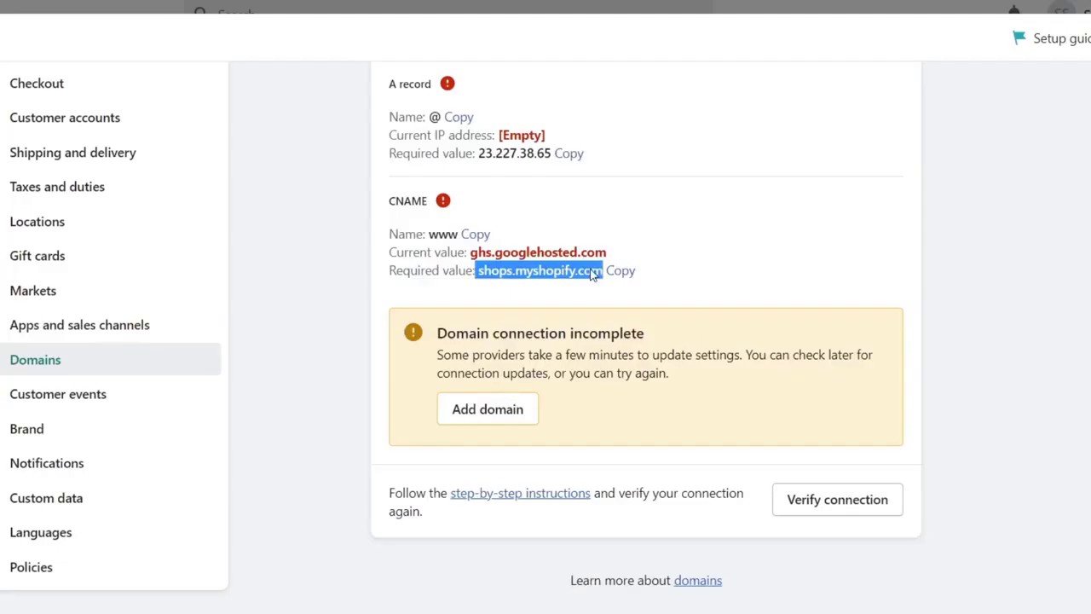
- Copy Shopify's required CNAME value shops.myshopify.com
left_click(836, 498)
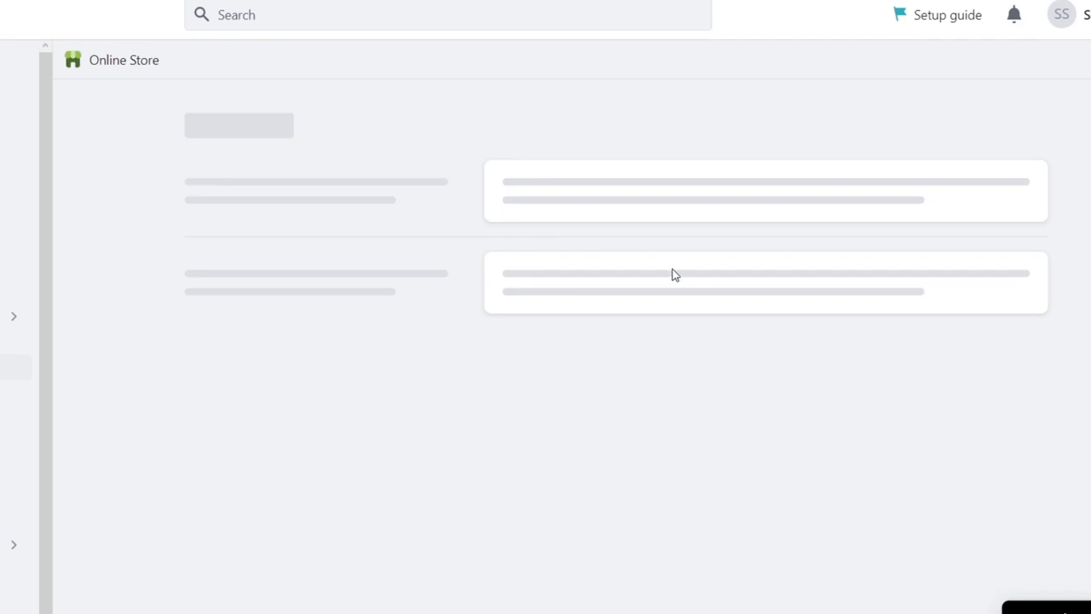
mouse_move(371, 399)
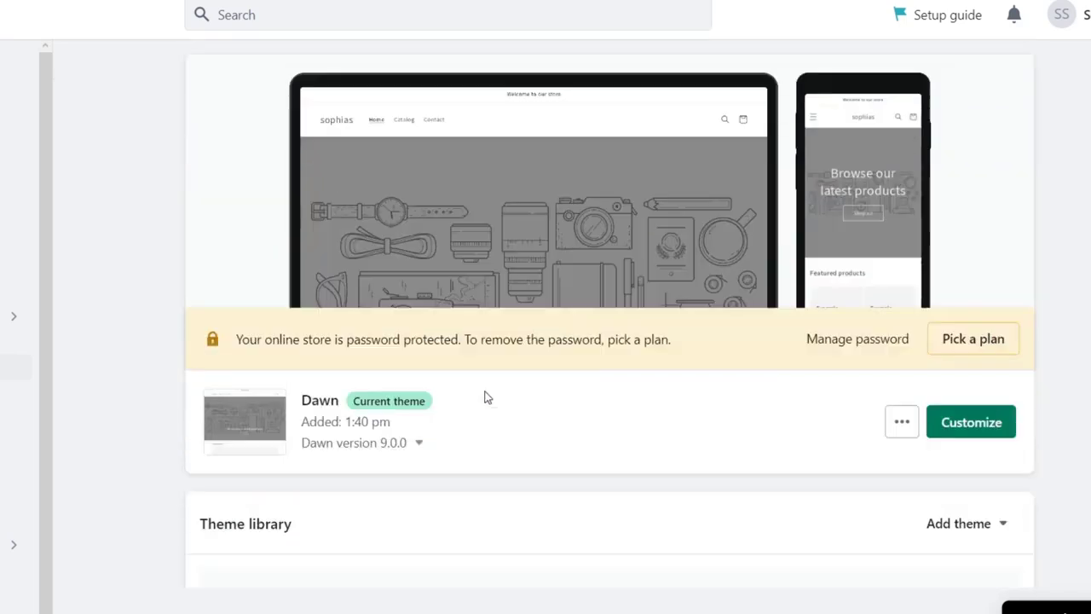
- Scroll the Online Store Themes page to view the current Dawn theme
scroll("up", 3)
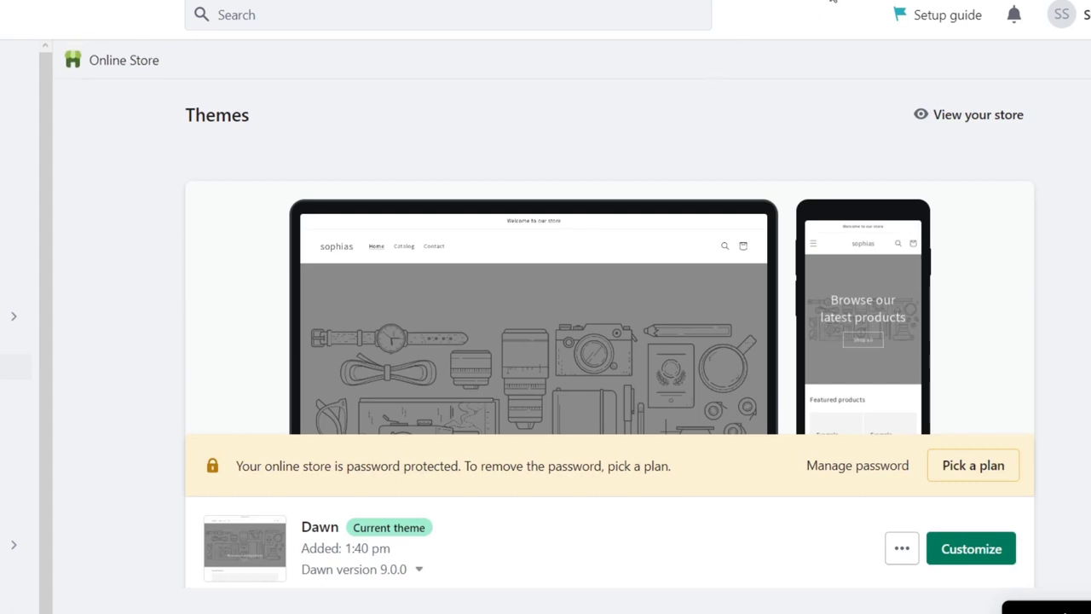
mouse_move(836, 44)
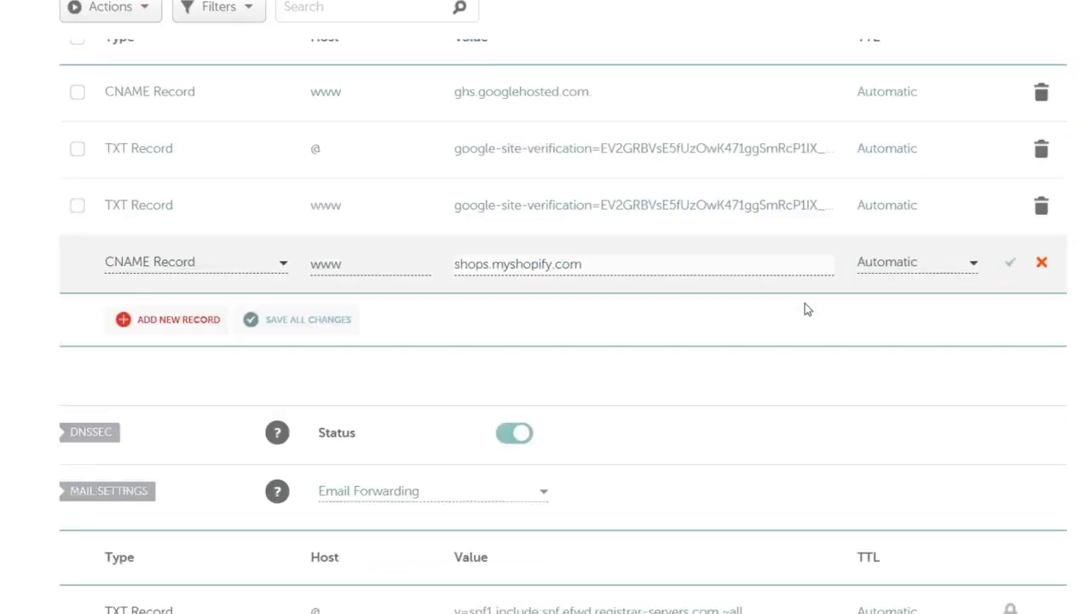
scroll("up", 3)
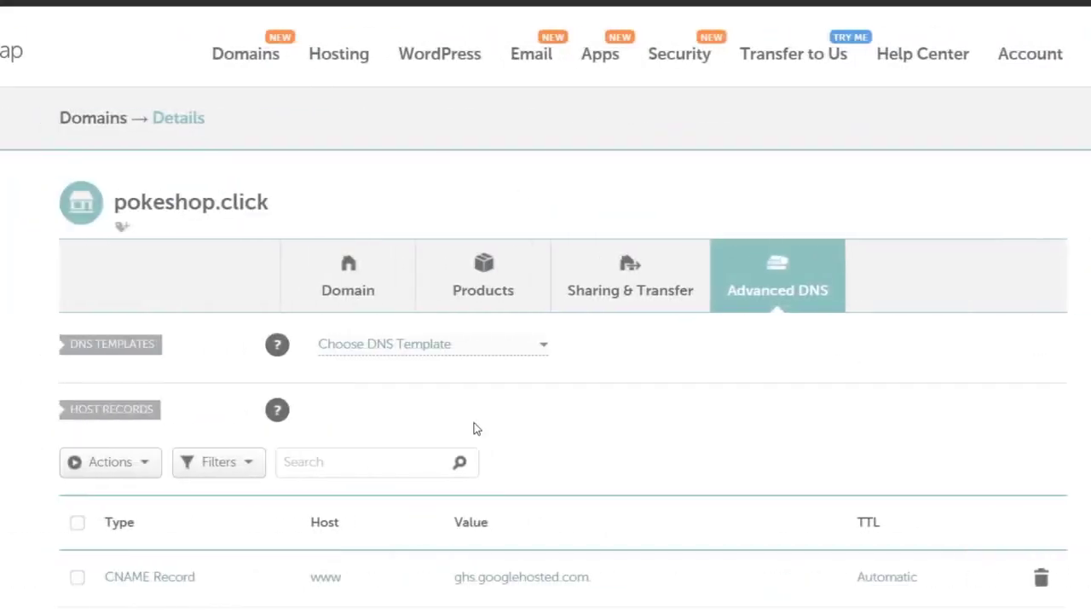
mouse_move(604, 260)
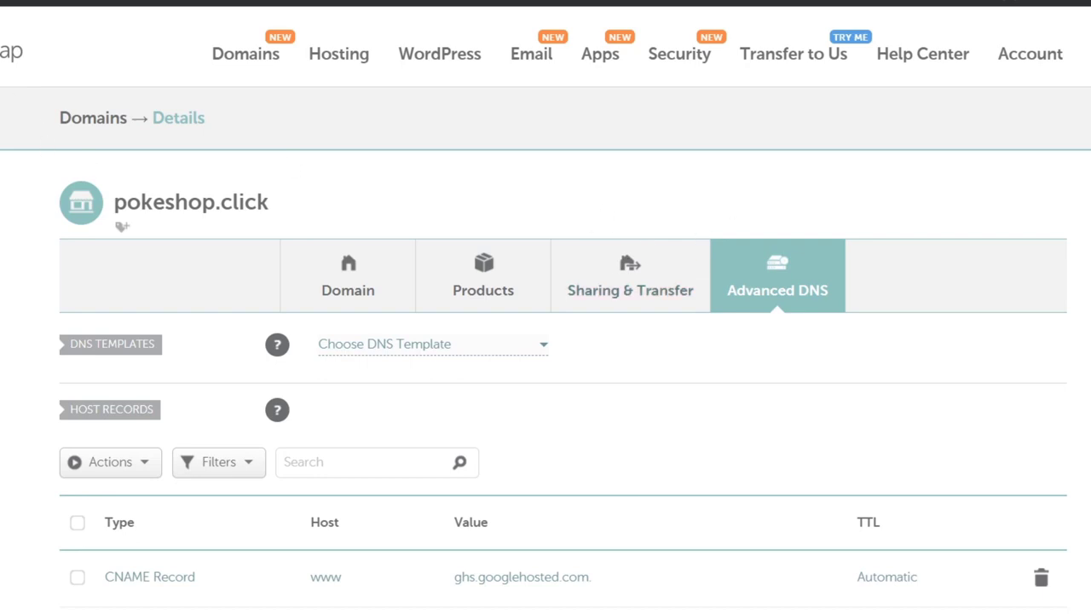
mouse_move(785, 286)
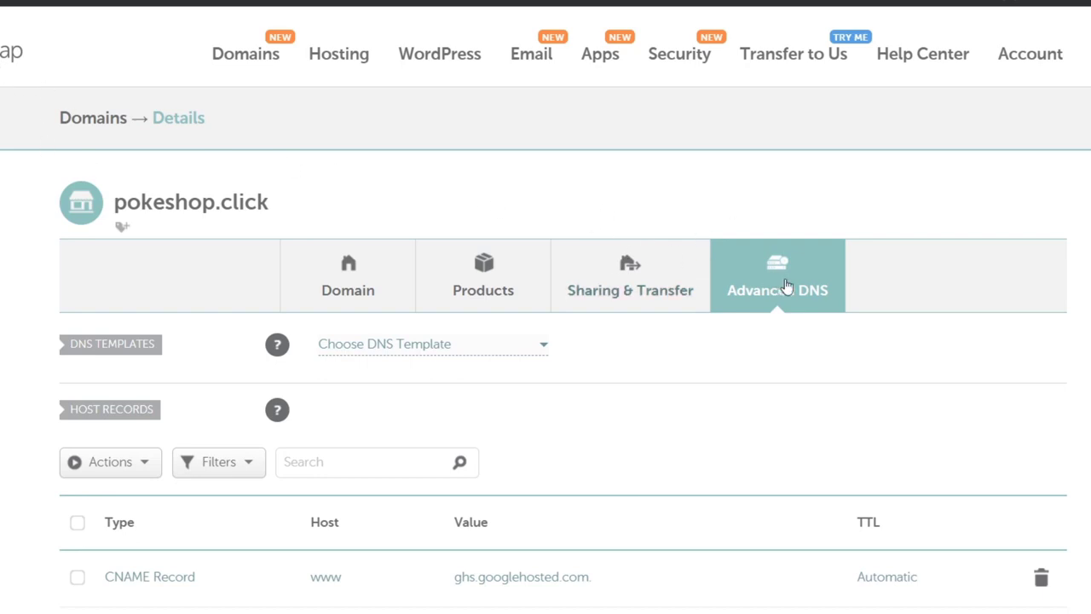
mouse_move(99, 350)
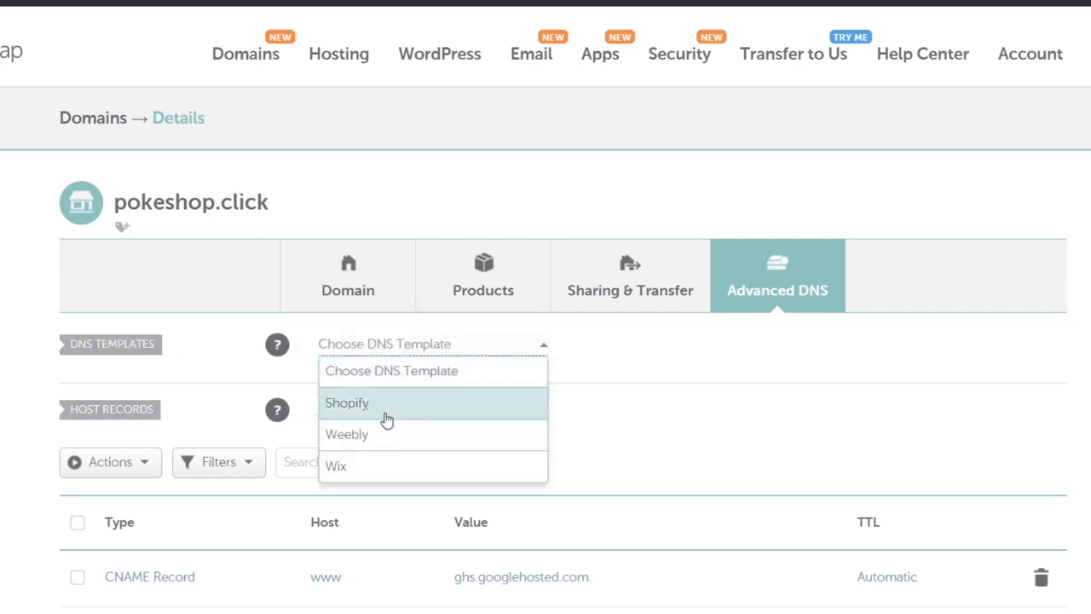
mouse_move(433, 407)
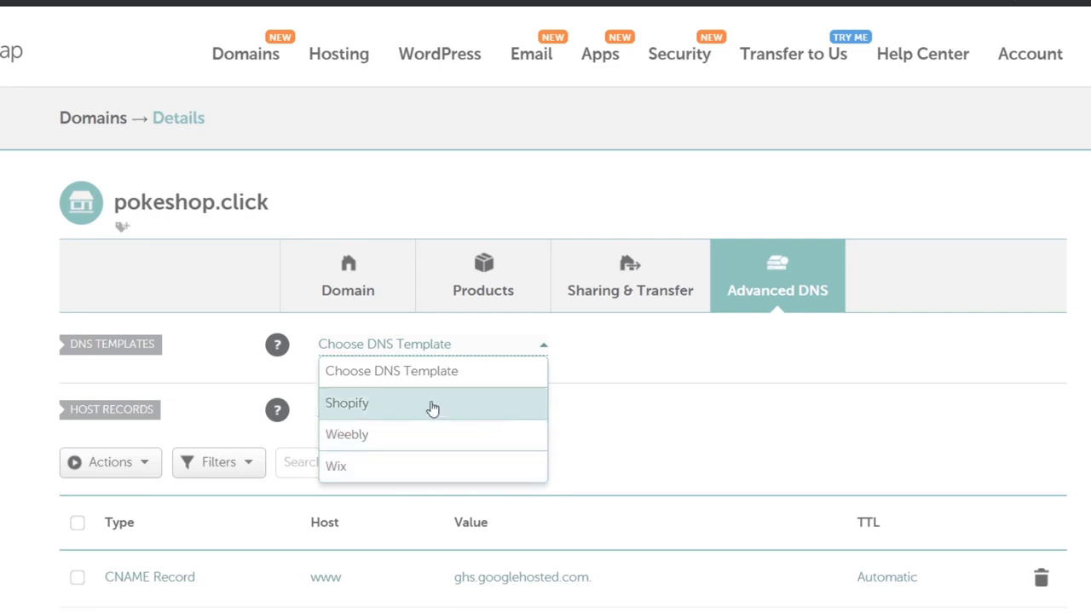
mouse_move(494, 409)
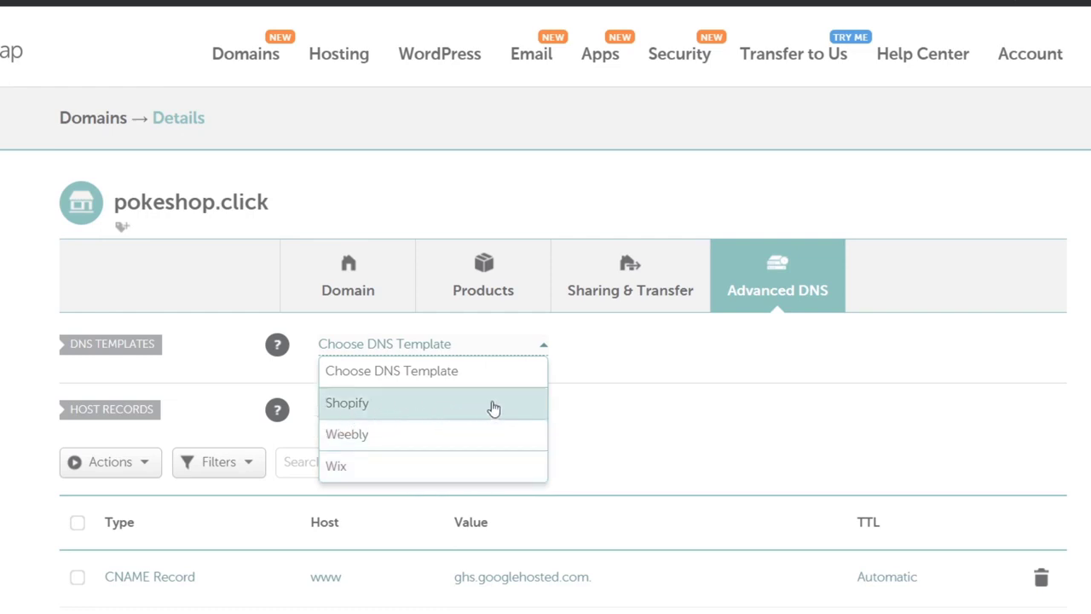
left_click(520, 350)
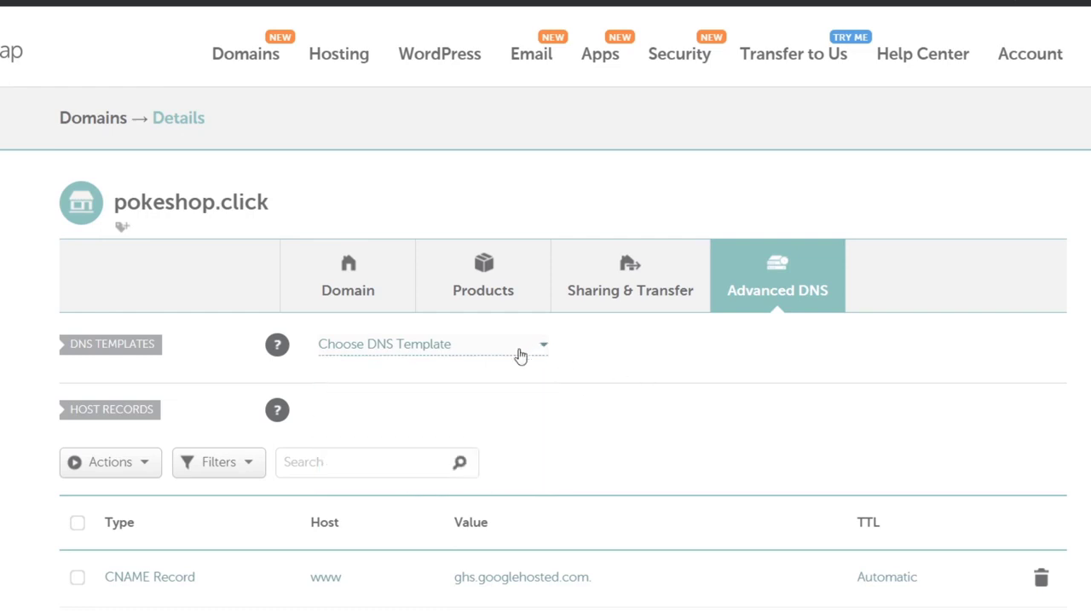
mouse_move(515, 370)
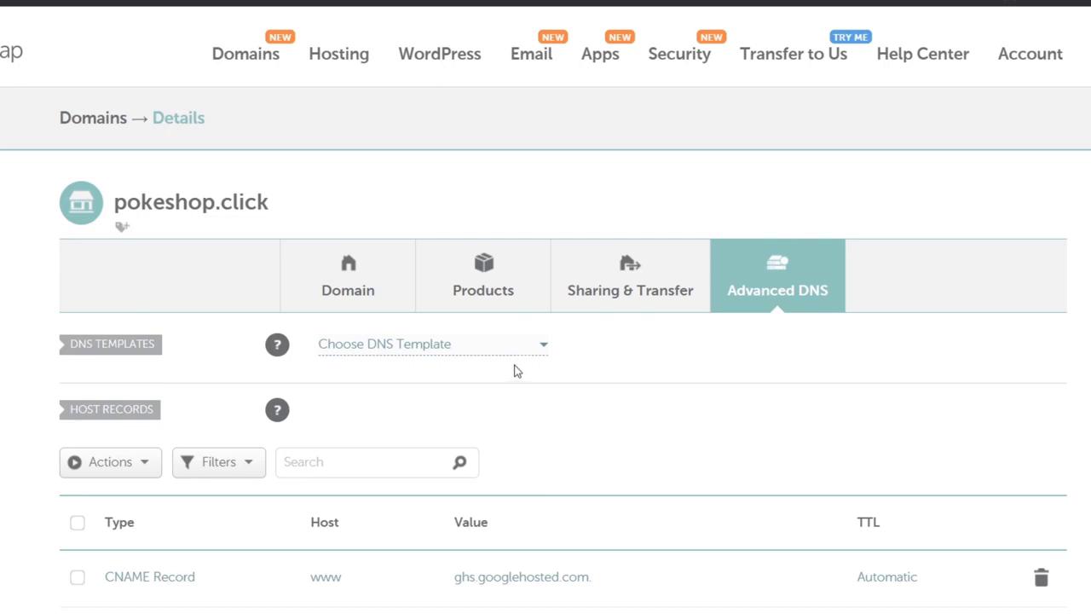